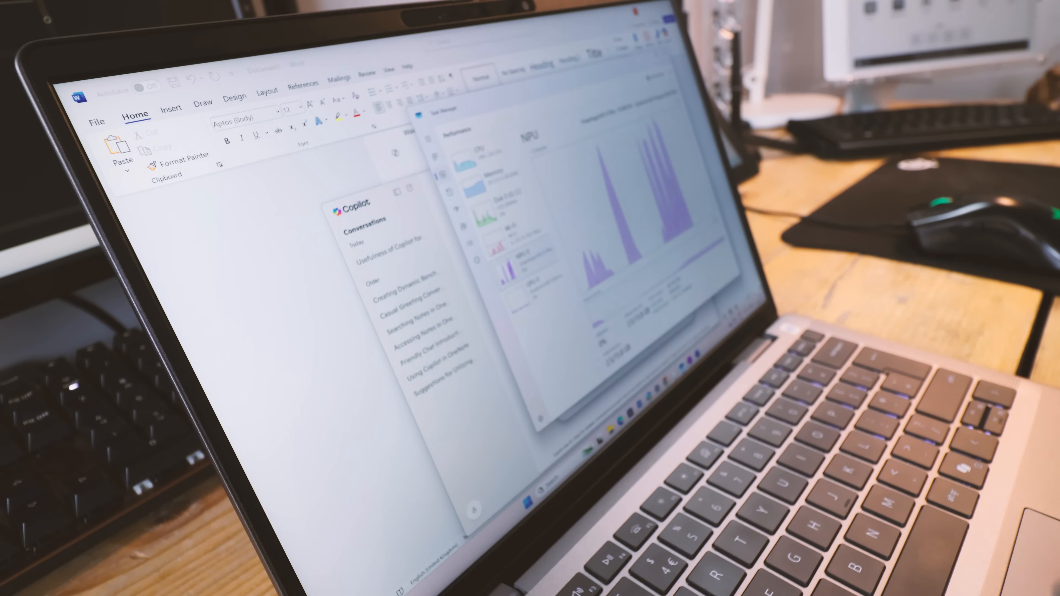
- Show Word's start page with new-document templates and recent documents
left_click(97, 120)
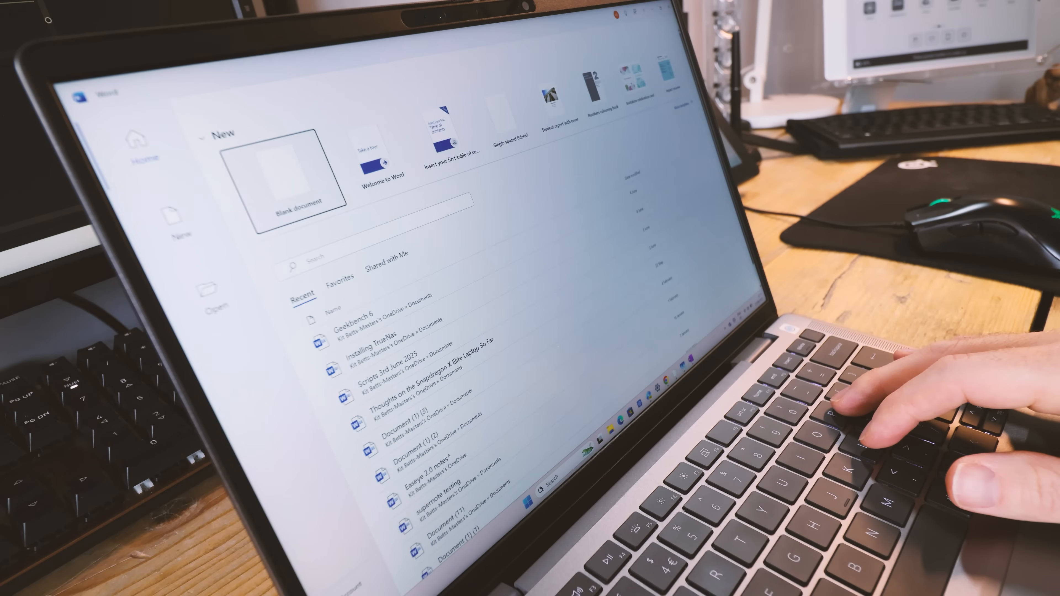
- Create a new blank document and enter the words 'Wakes up' at the top
left_click(292, 172)
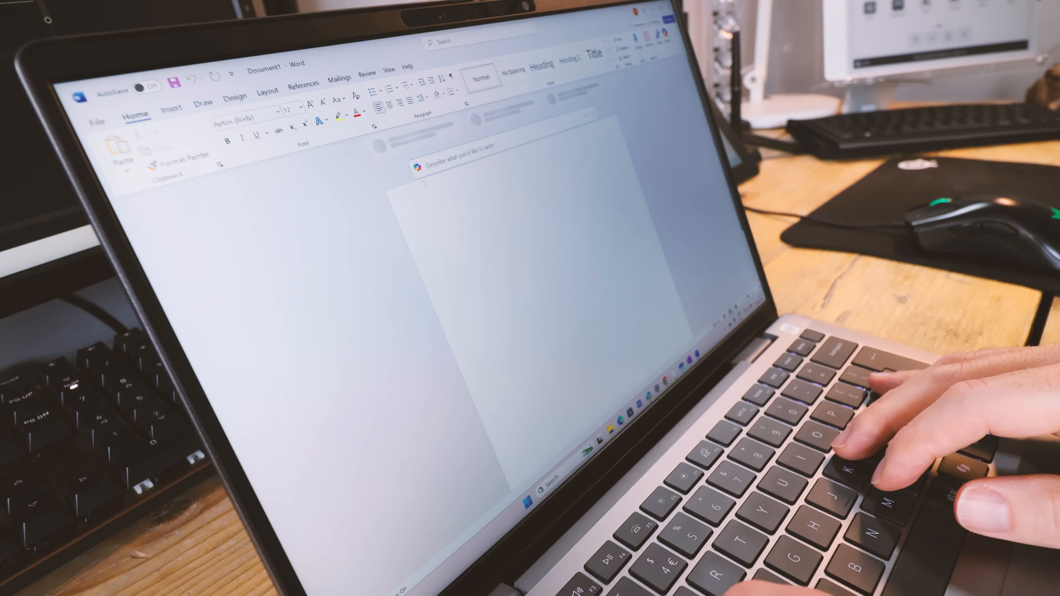
type("Wakes up")
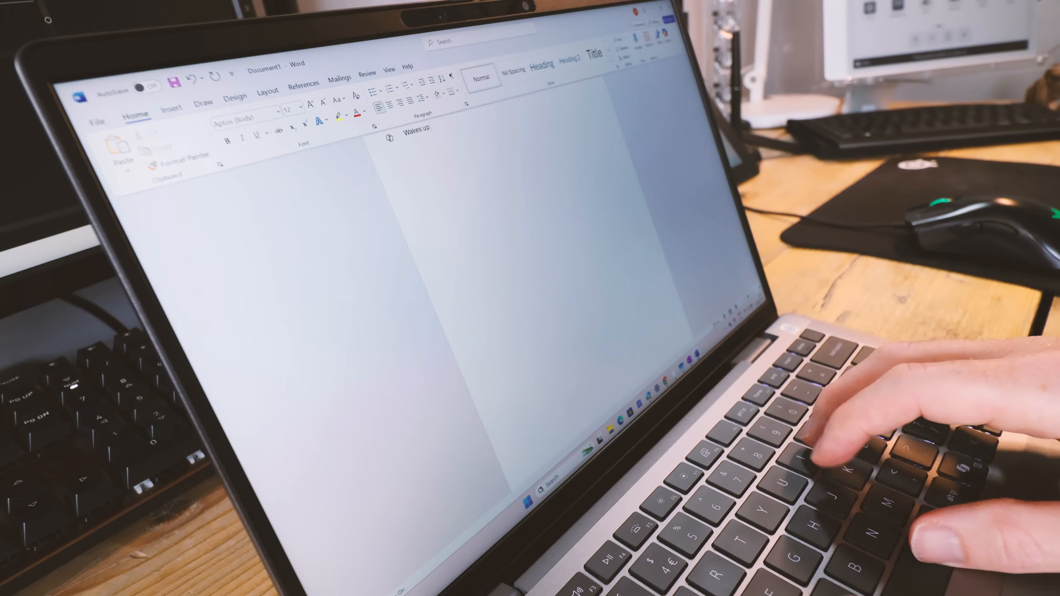